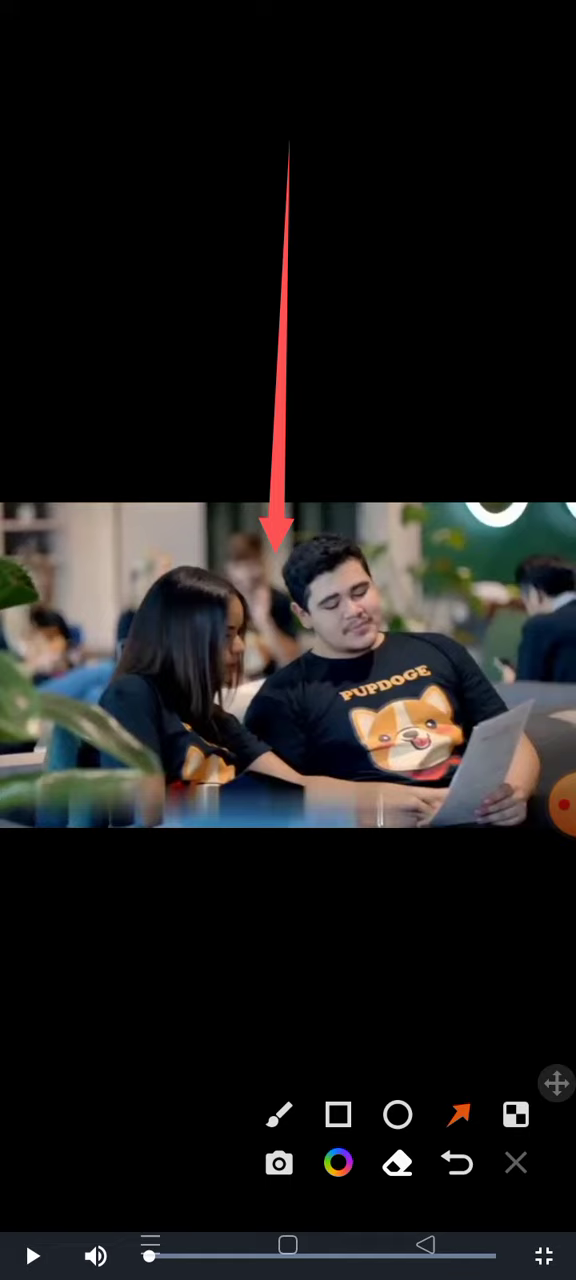
pyautogui.click(515, 1162)
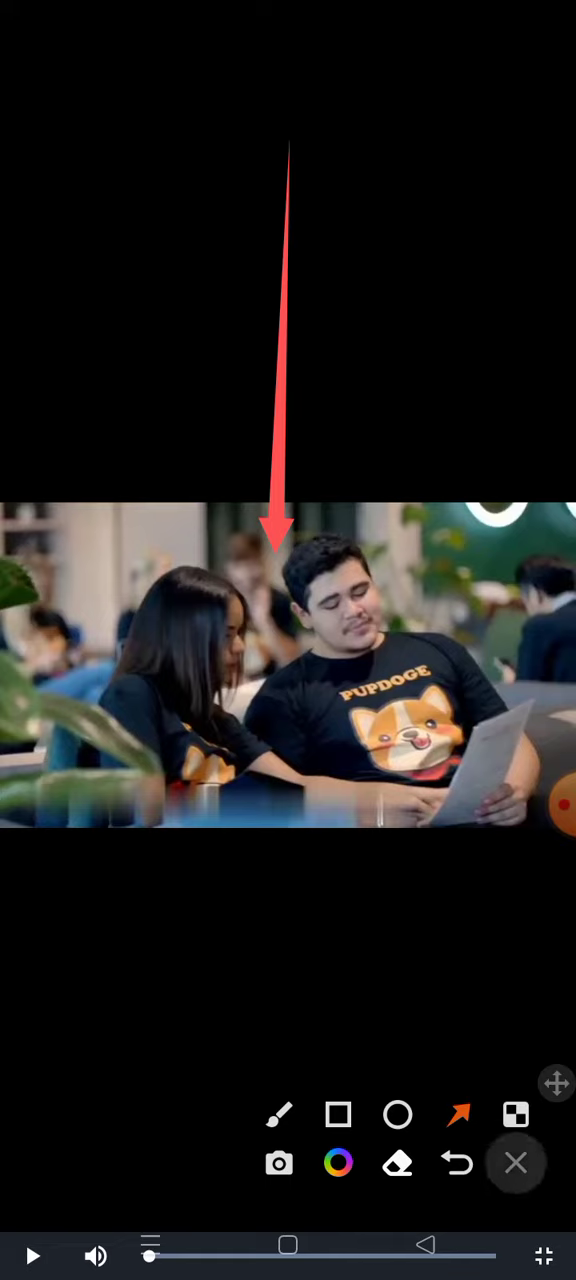